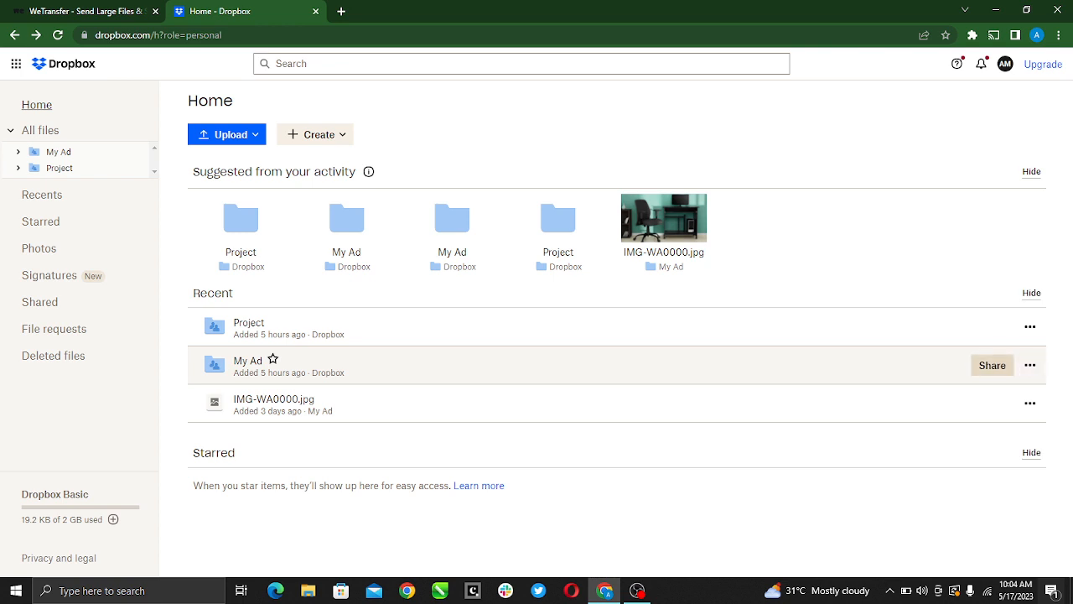
Step: Open the Share dialog for the My Ad folder from the Recent list
click(247, 360)
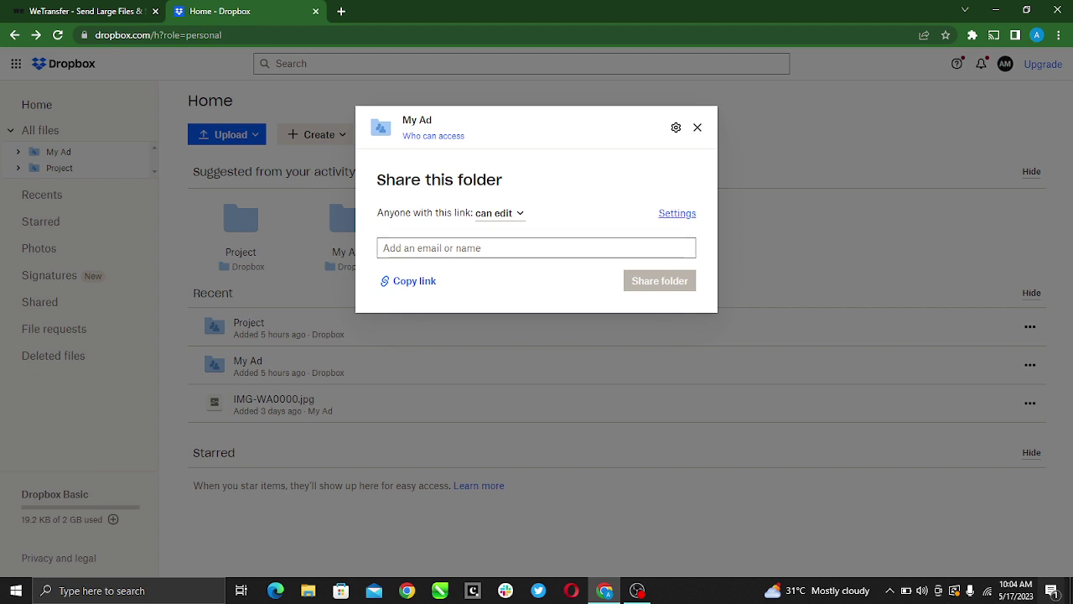
Step: Open the settings for My Ad's editing link
click(678, 213)
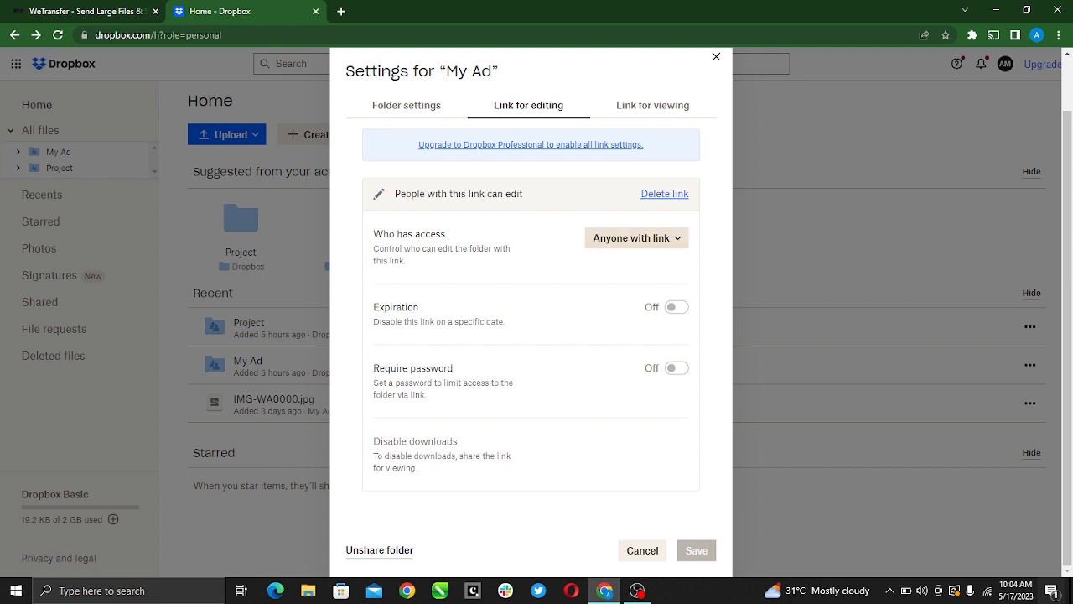
Step: Set link access to 'Only people invited', then back to 'Anyone with link'
click(635, 237)
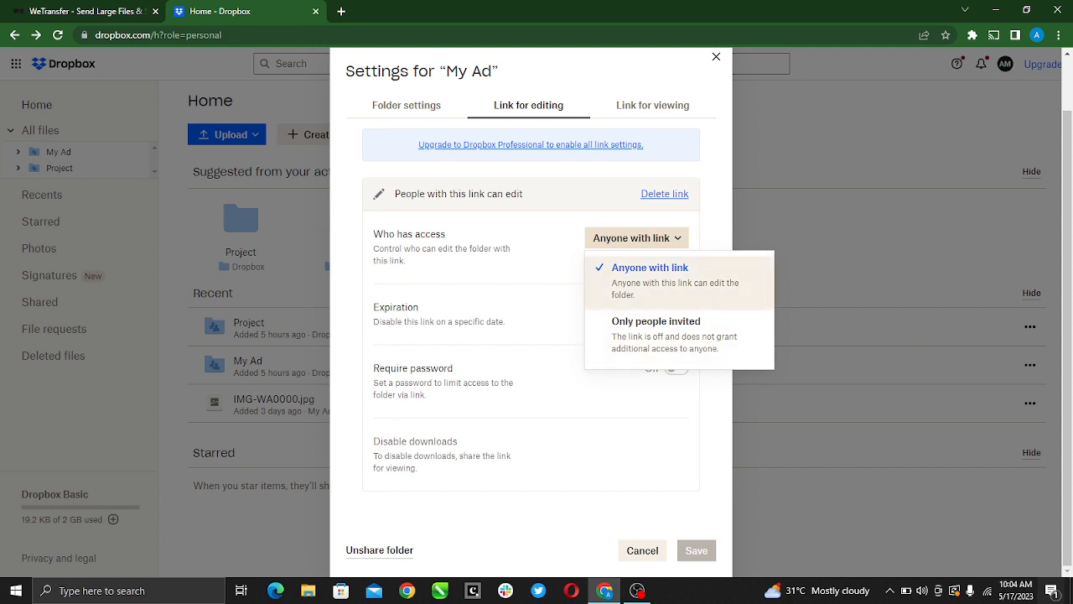
click(656, 321)
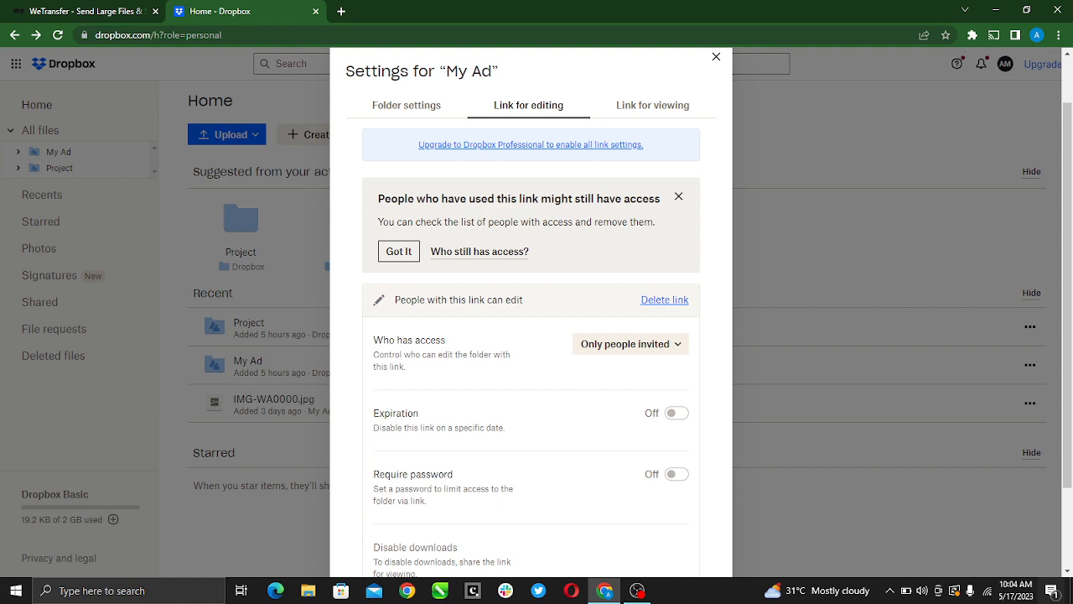
click(628, 344)
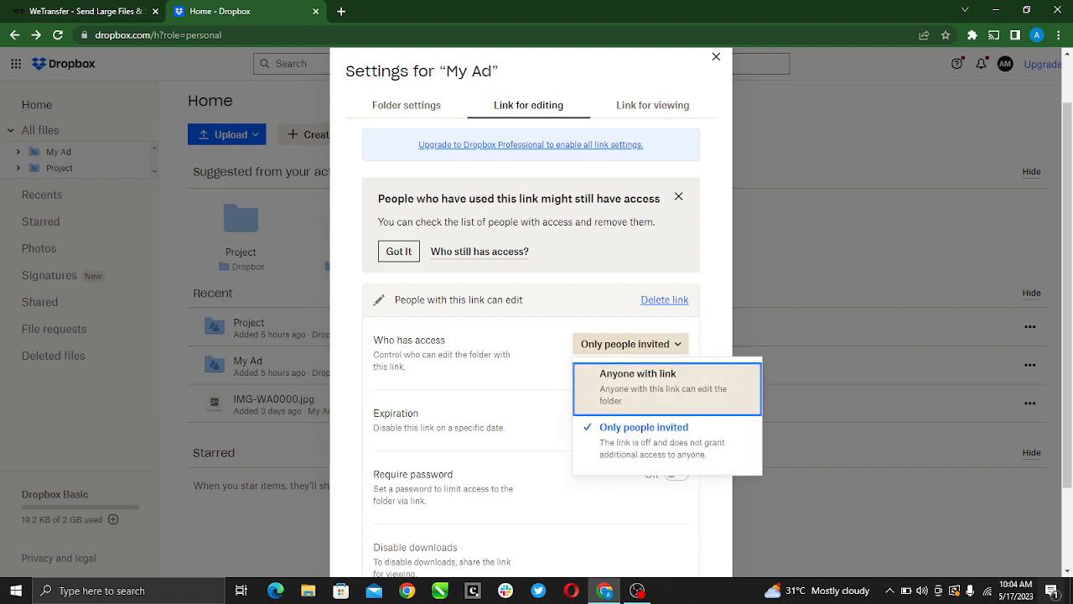
click(638, 373)
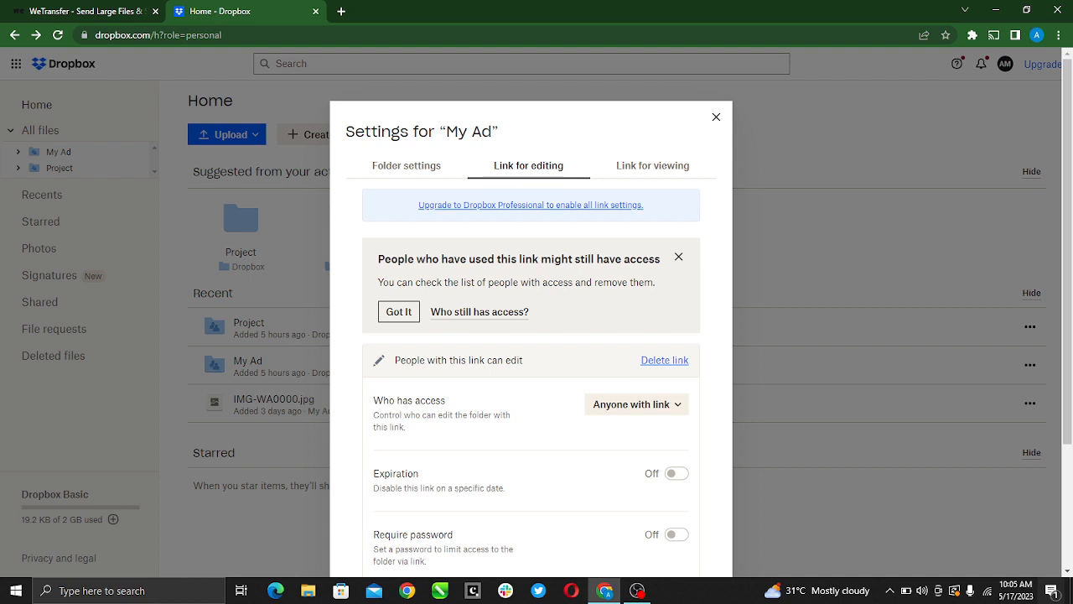
scroll(down, 3)
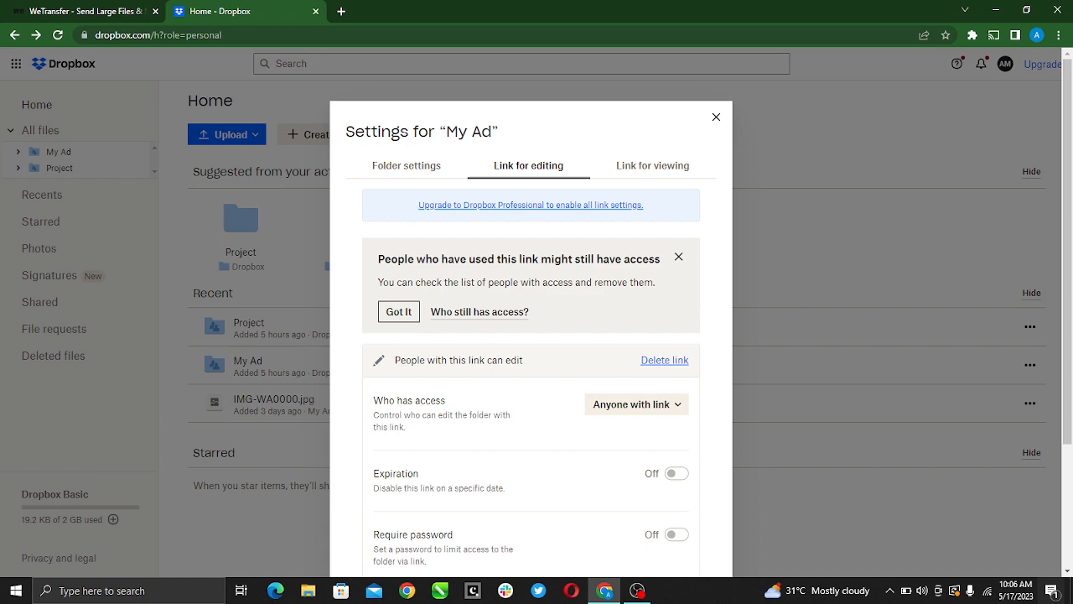
scroll(down, 3)
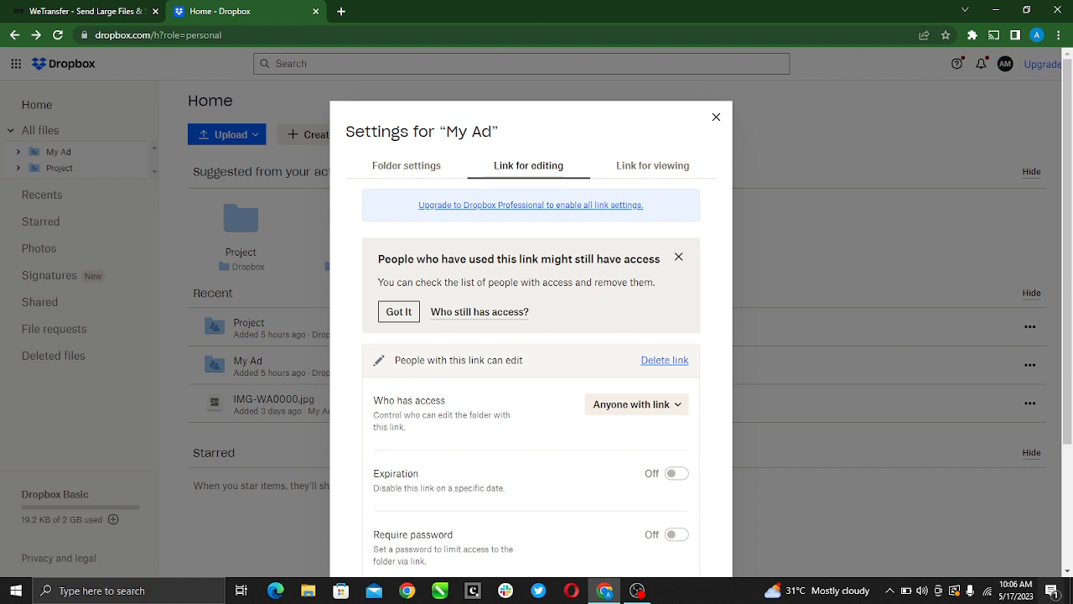
scroll(down, 3)
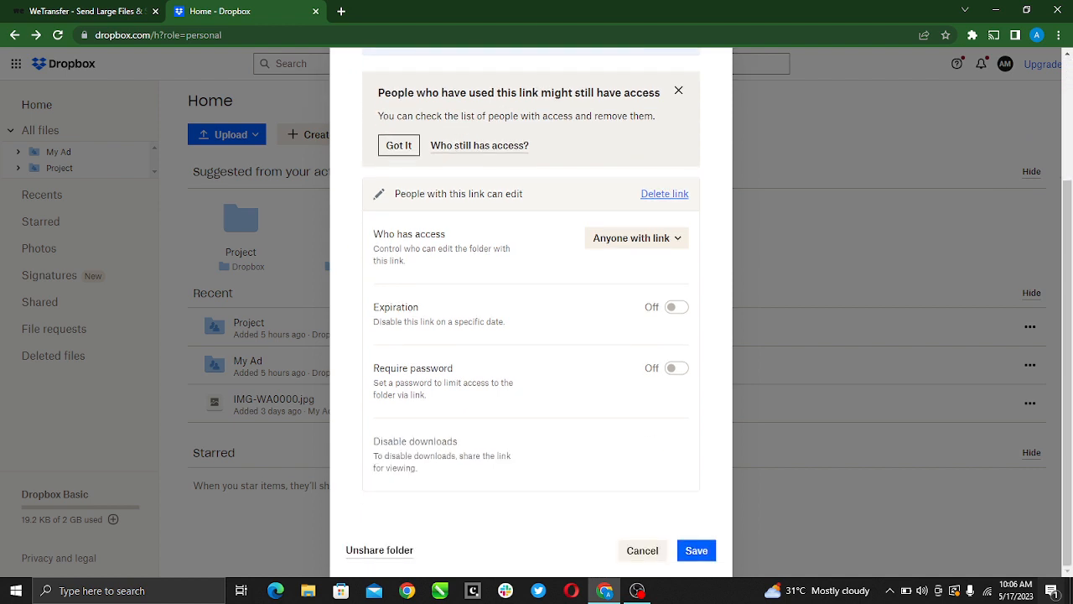